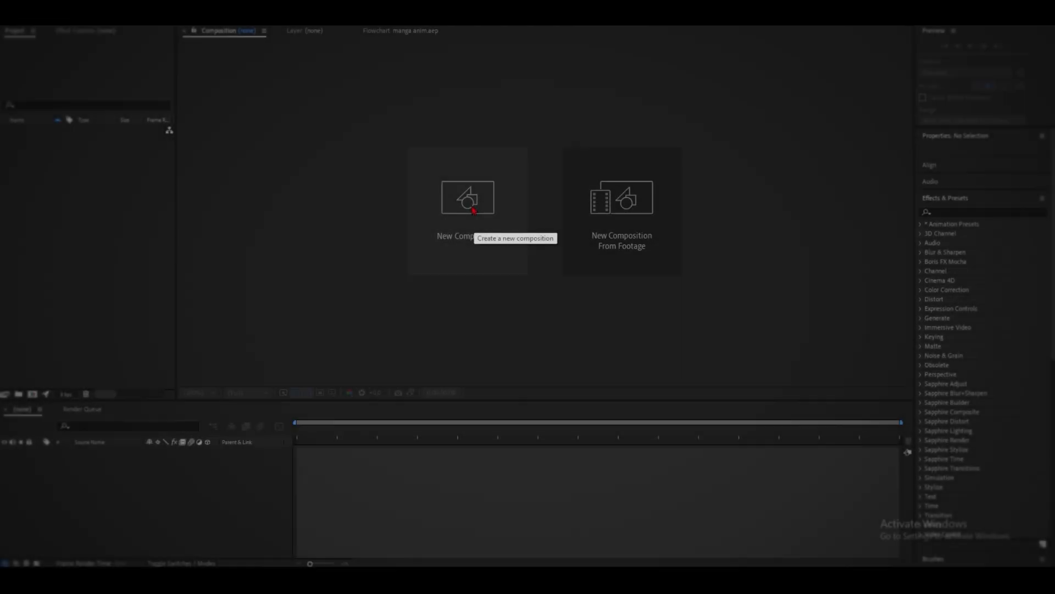
# Create a 2560×1440, 24 fps, 30-second composition named 'manga animation tut'.
pyautogui.click(468, 197)
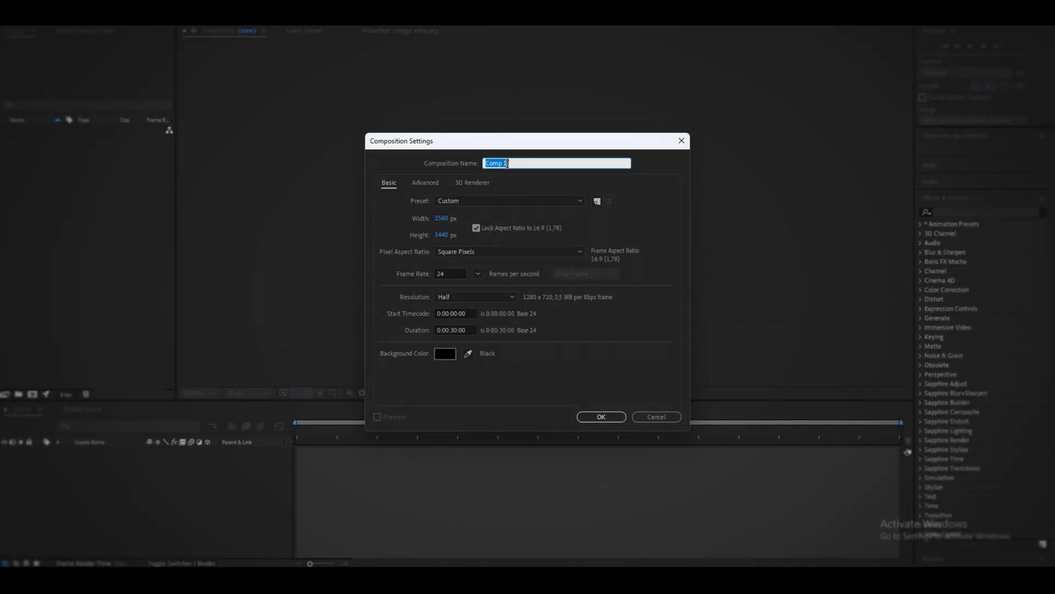
pyautogui.write('manga')
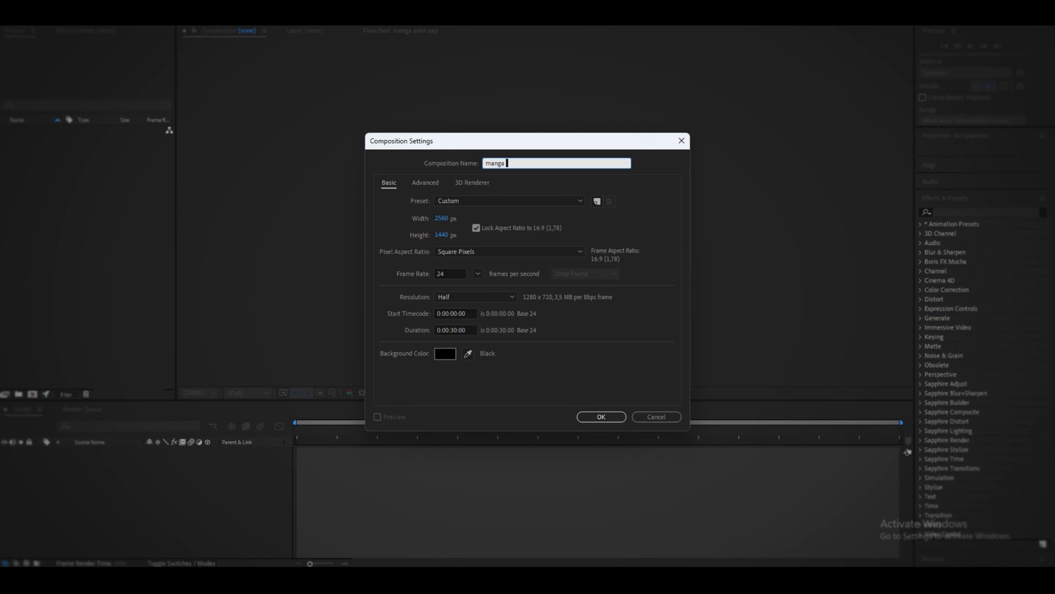
pyautogui.write('animation tut')
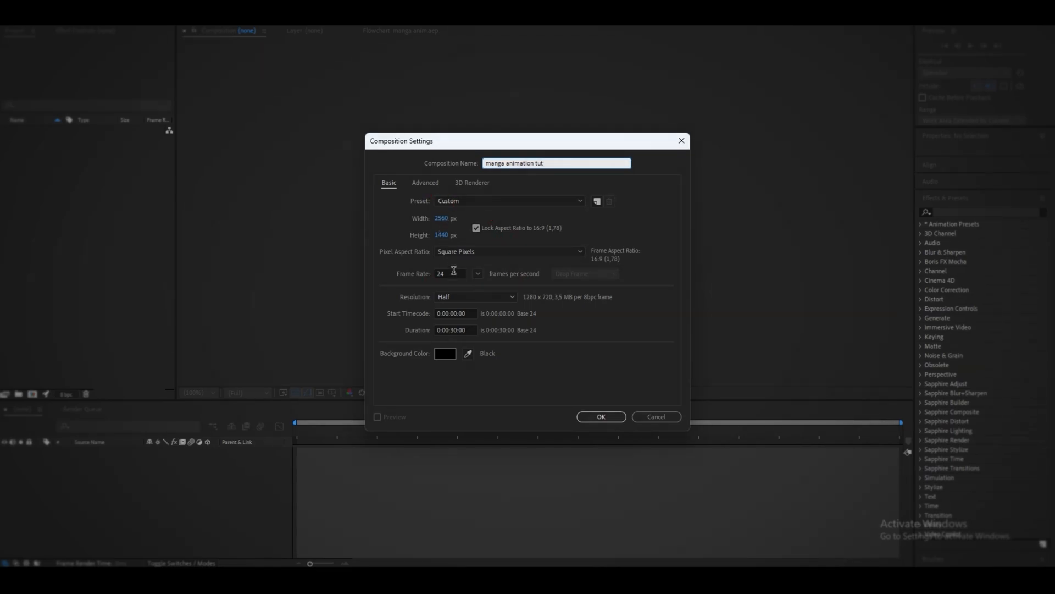
pyautogui.click(601, 415)
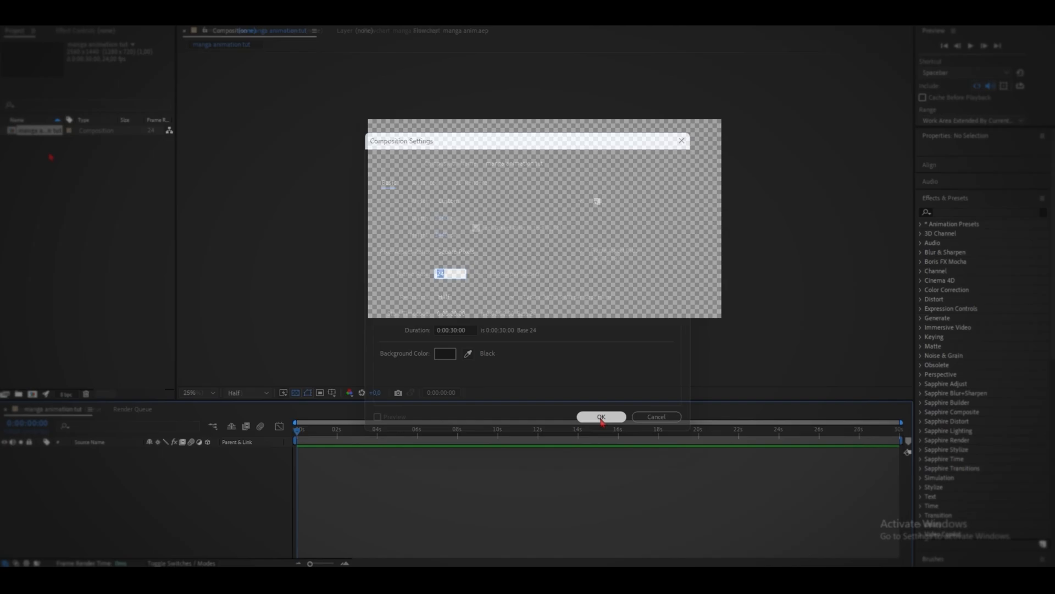
# Place the imported panels, logo and MP3 as staggered layers and return the playhead to 0.
pyautogui.click(600, 417)
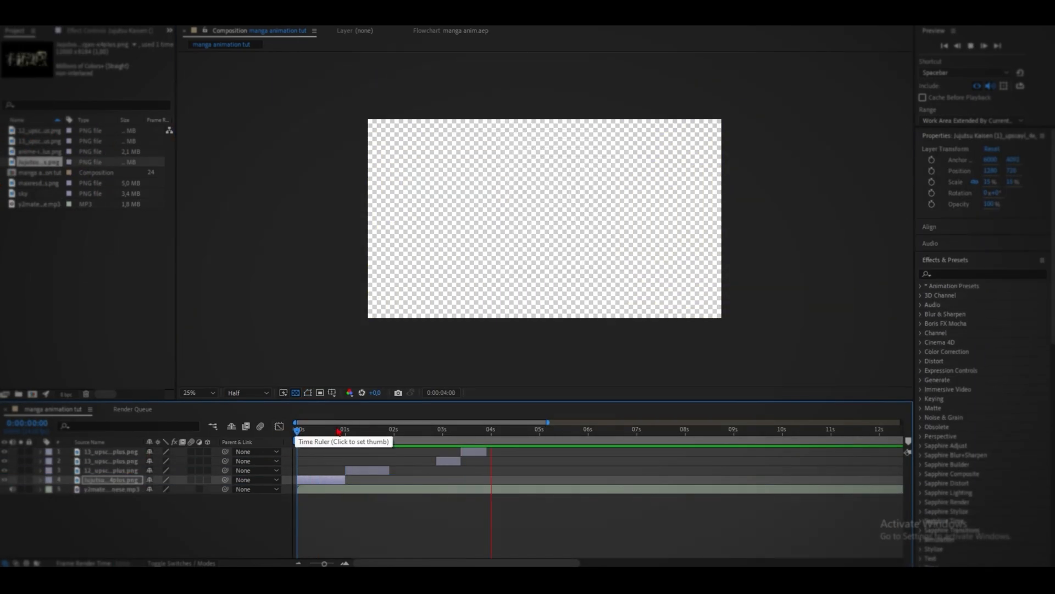
pyautogui.click(198, 393)
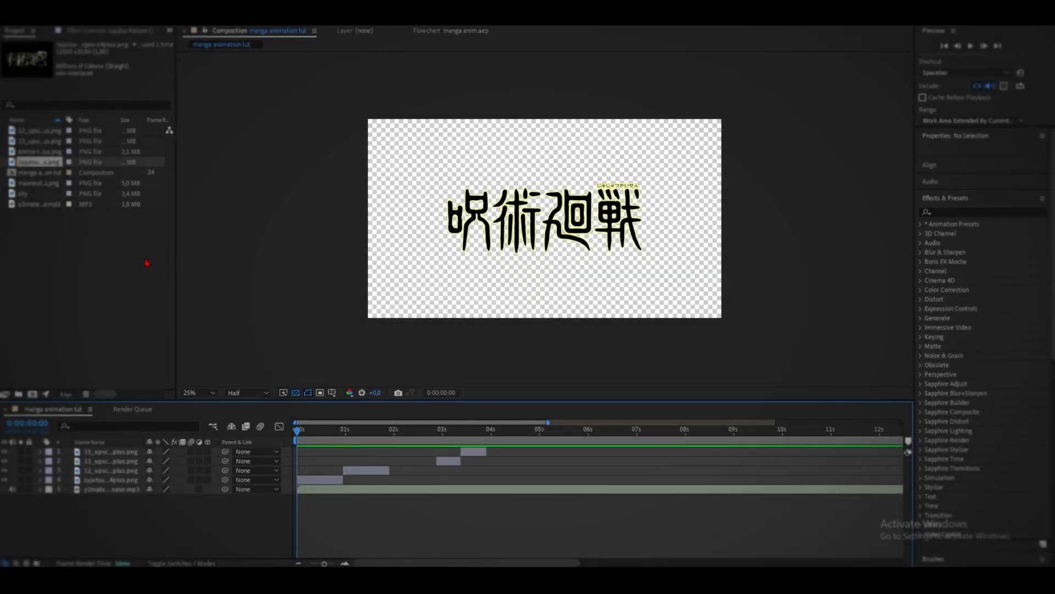
# Add a white solid beneath the manga page shown at the 1-second mark.
pyautogui.click(502, 231)
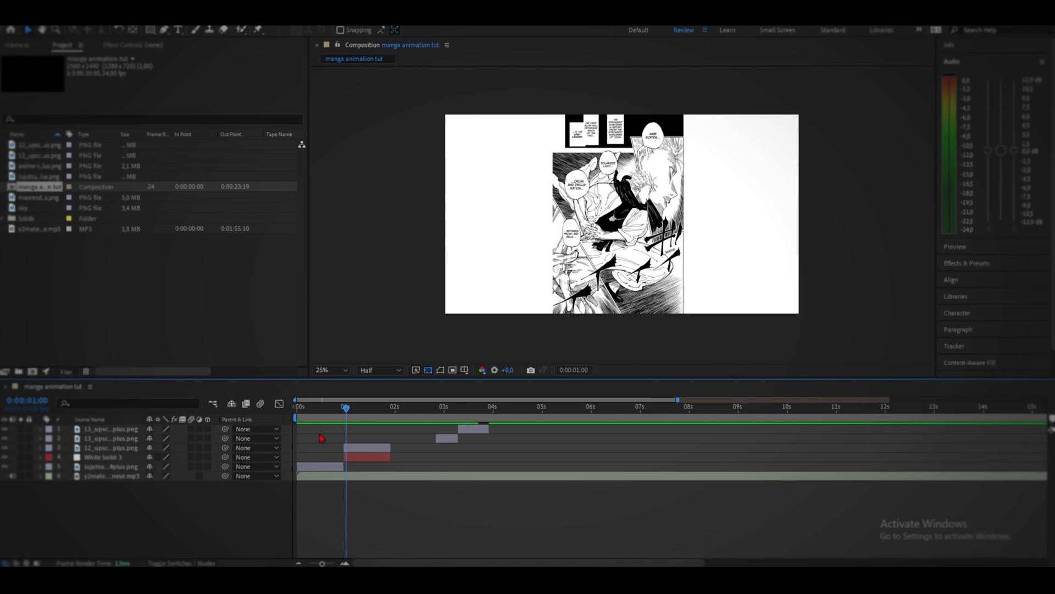
# Pre-compose the manga page and white solid, moving all attributes into the new composition.
pyautogui.rightClick(108, 456)
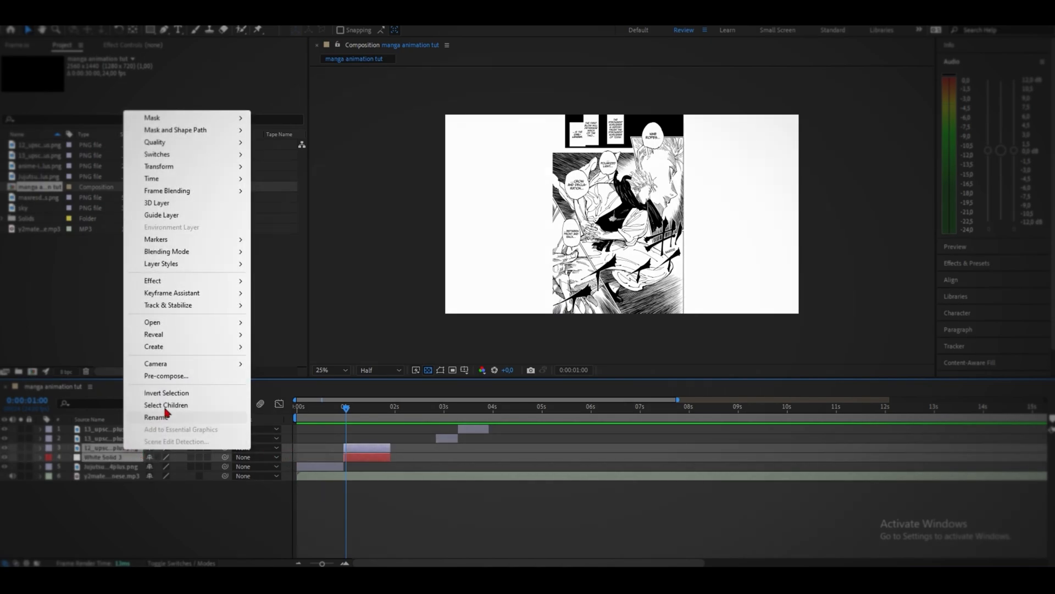
pyautogui.click(166, 376)
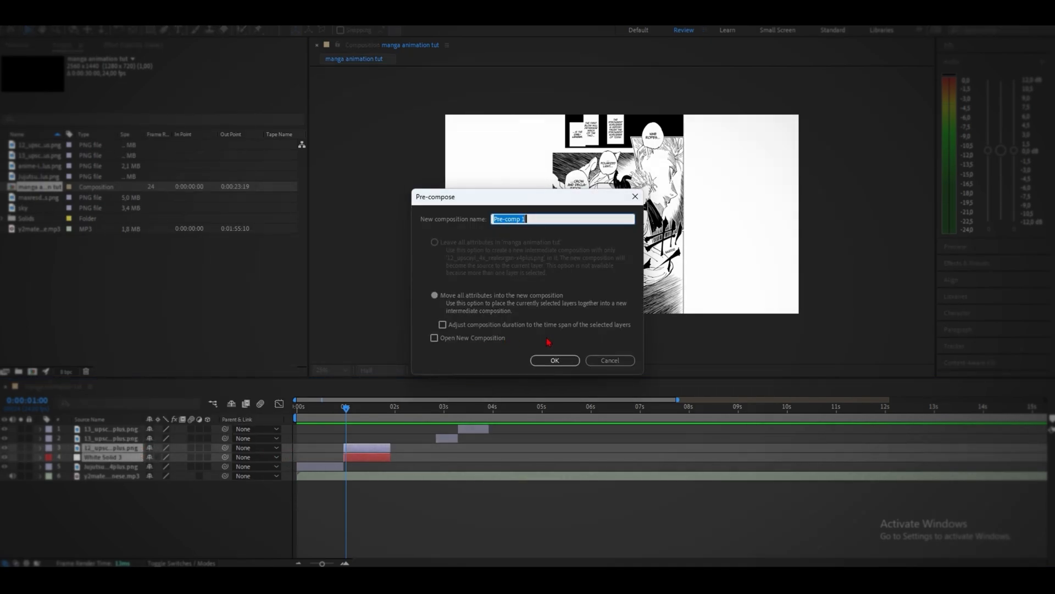
pyautogui.click(554, 361)
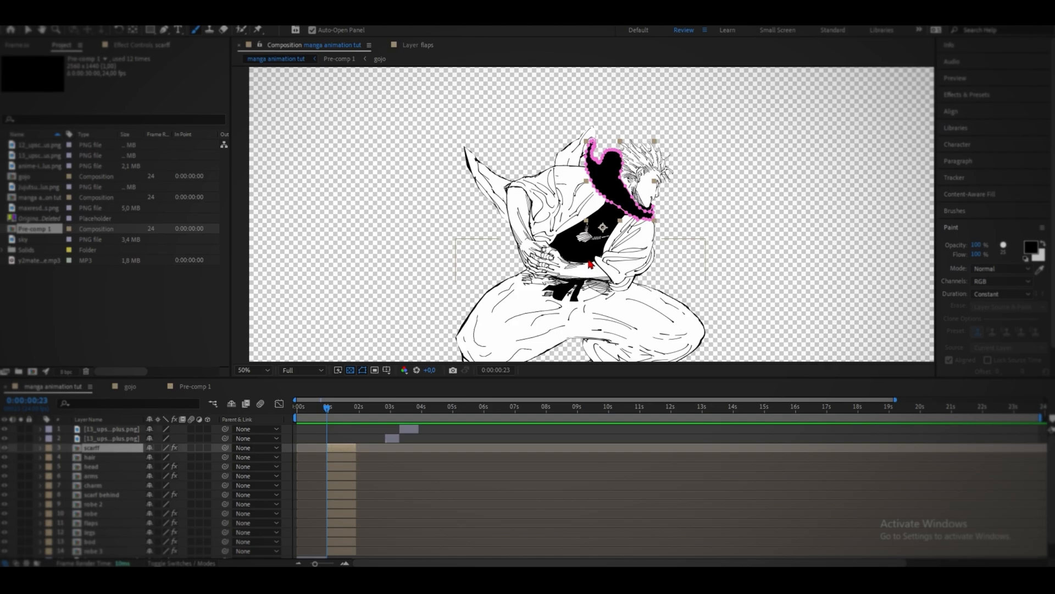
# Zoom in to check the scarf edge, then enter the scarf layer to paint it black.
pyautogui.click(245, 369)
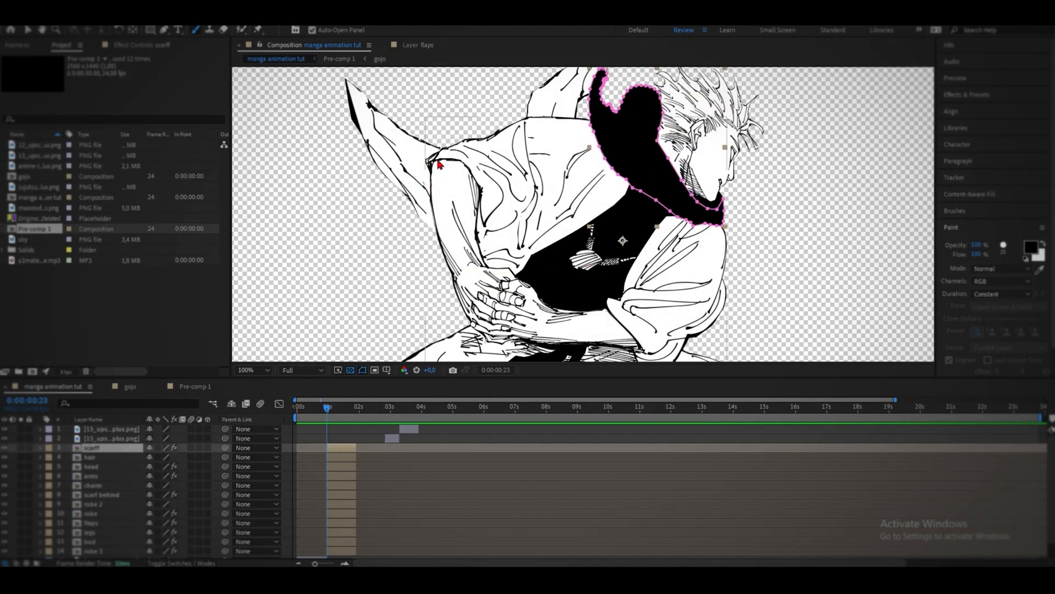
pyautogui.click(245, 370)
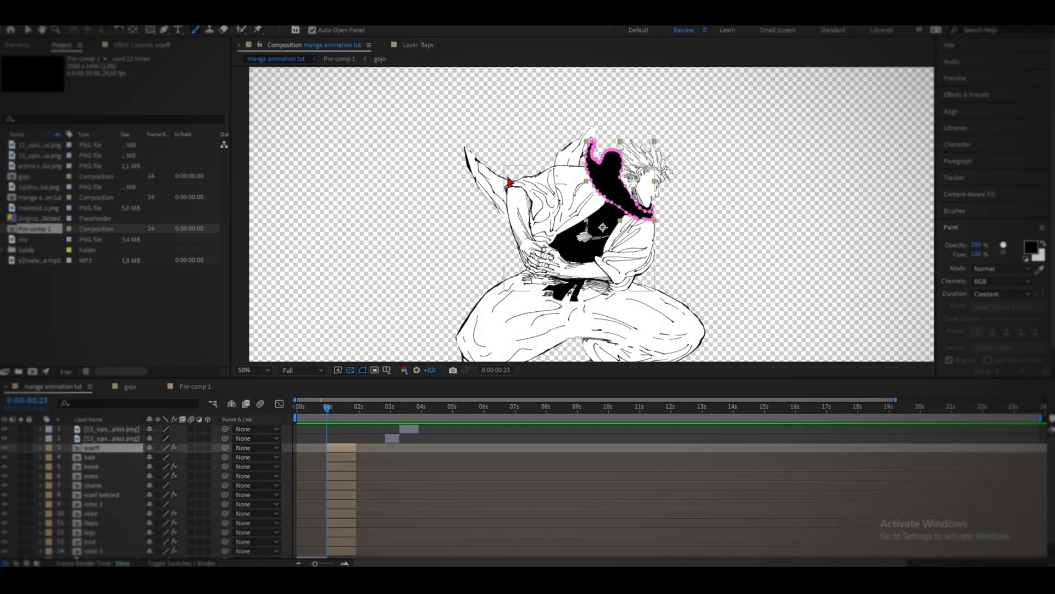
pyautogui.doubleClick(89, 456)
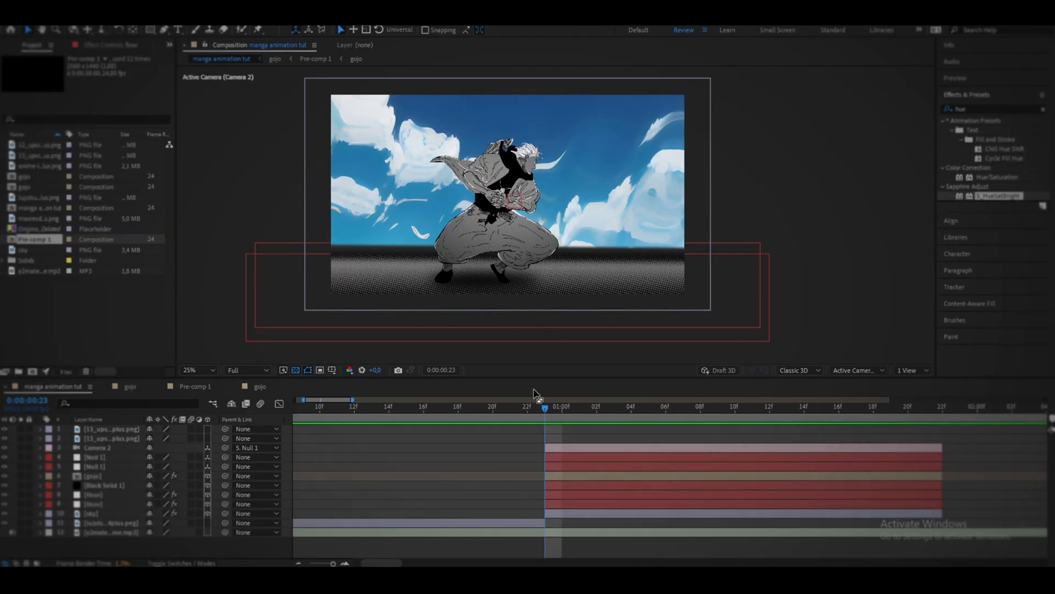
pyautogui.moveTo(544, 409)
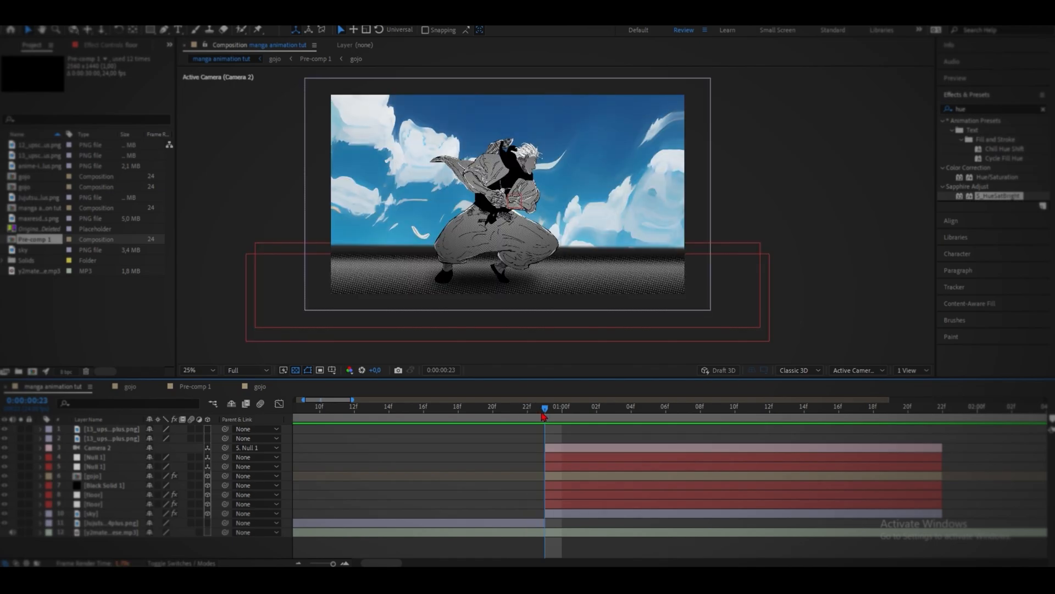
pyautogui.moveTo(546, 409)
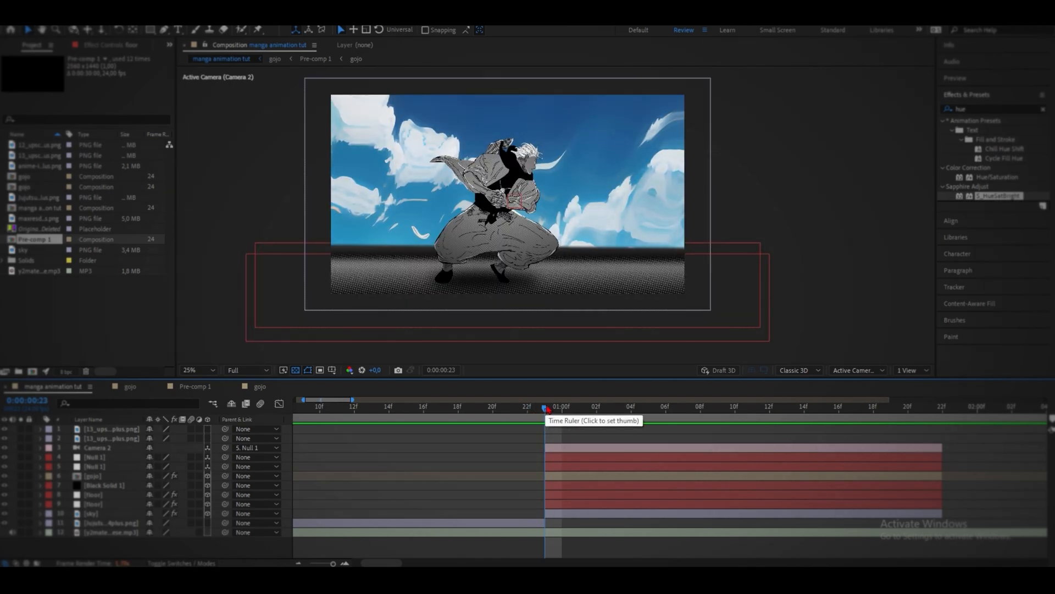